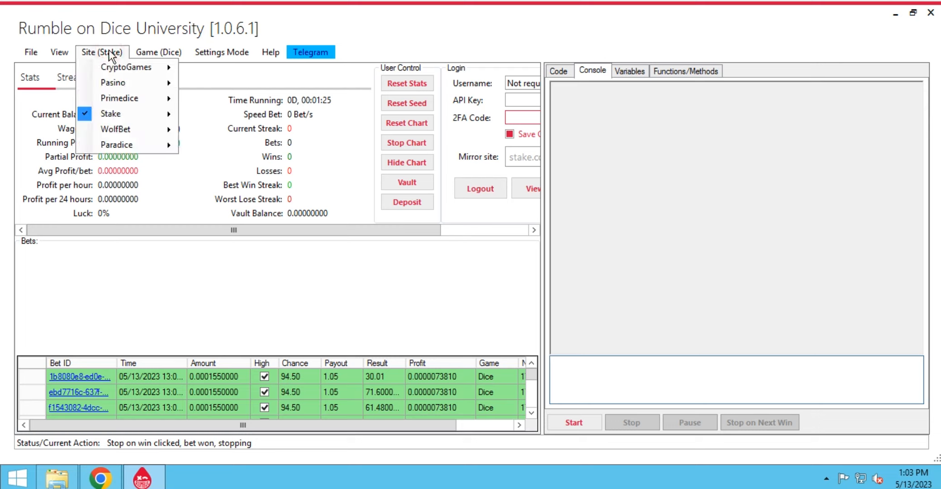
Select Stake as the site, log in, and acknowledge the 'Successfully Logged in' message
{"action": "left_click", "coordinate": [111, 113]}
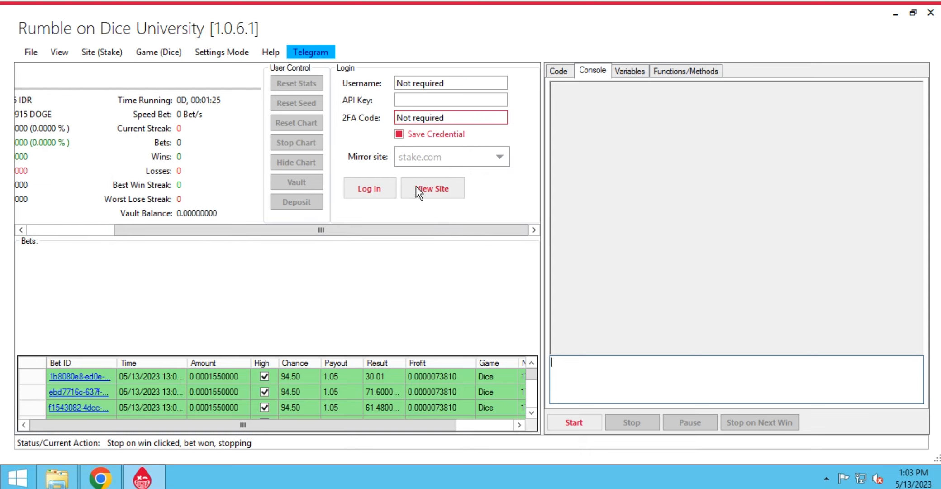
{"action": "left_click", "coordinate": [369, 188]}
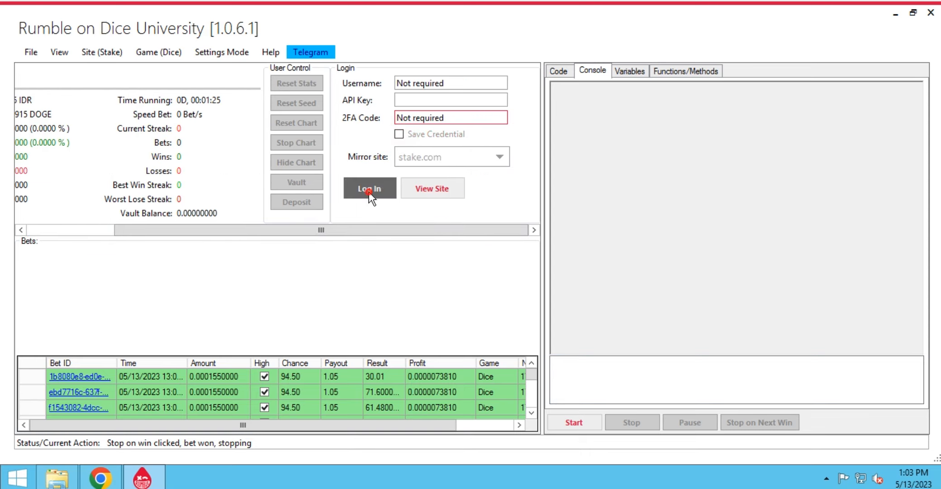
{"action": "left_click", "coordinate": [369, 188]}
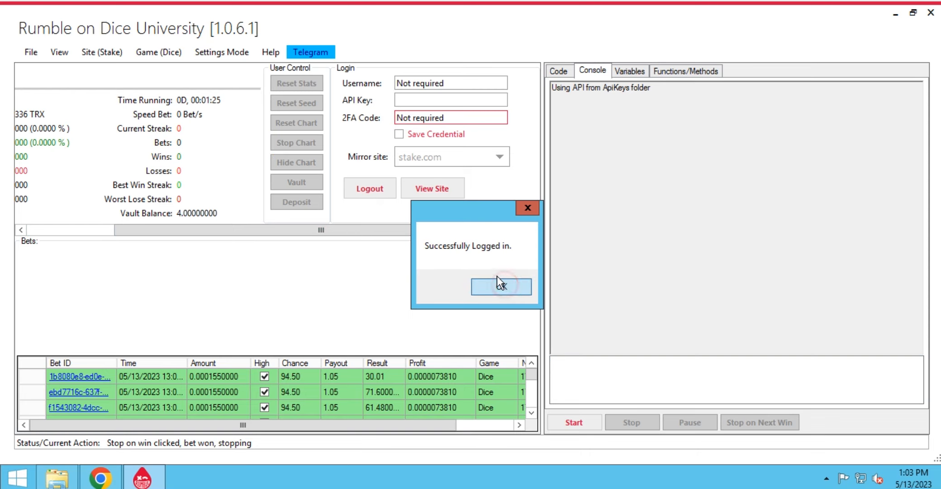
{"action": "left_click", "coordinate": [501, 286]}
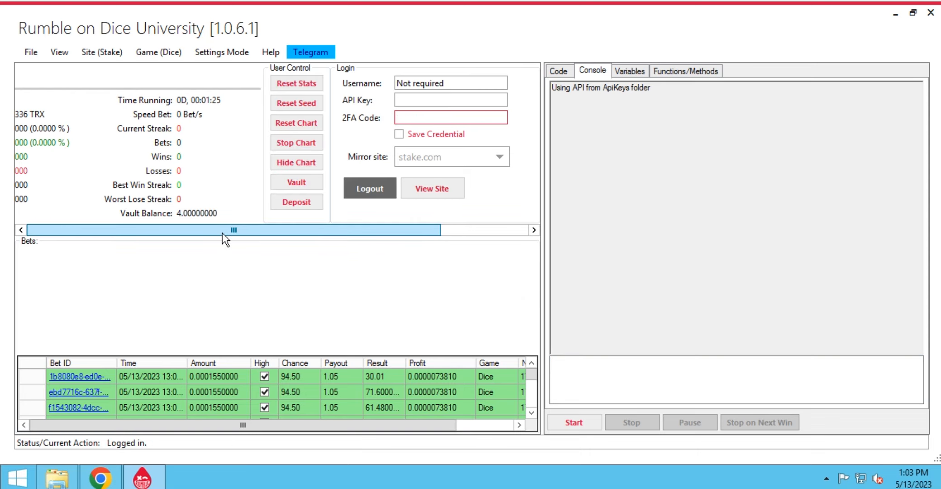
{"action": "left_click", "coordinate": [101, 51]}
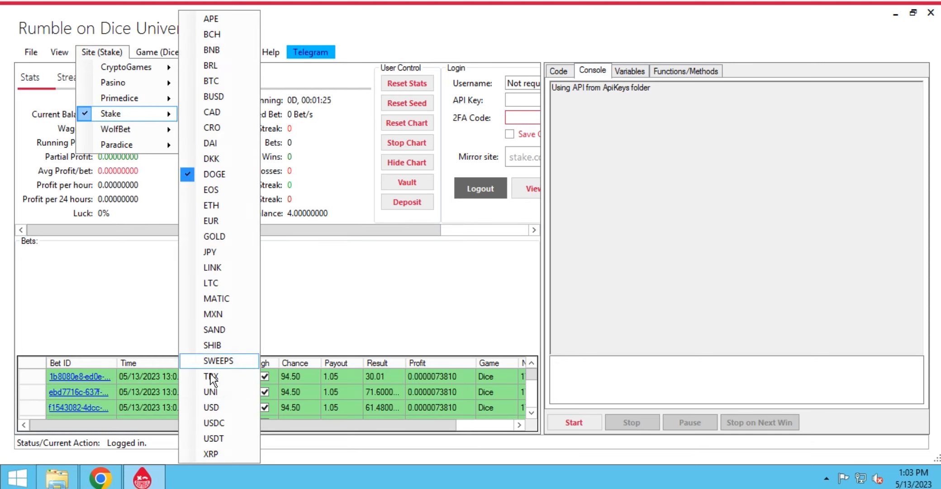
Switch the Stake currency to TRX, then back to DOGE so the DOGE balance shows
{"action": "left_click", "coordinate": [210, 377]}
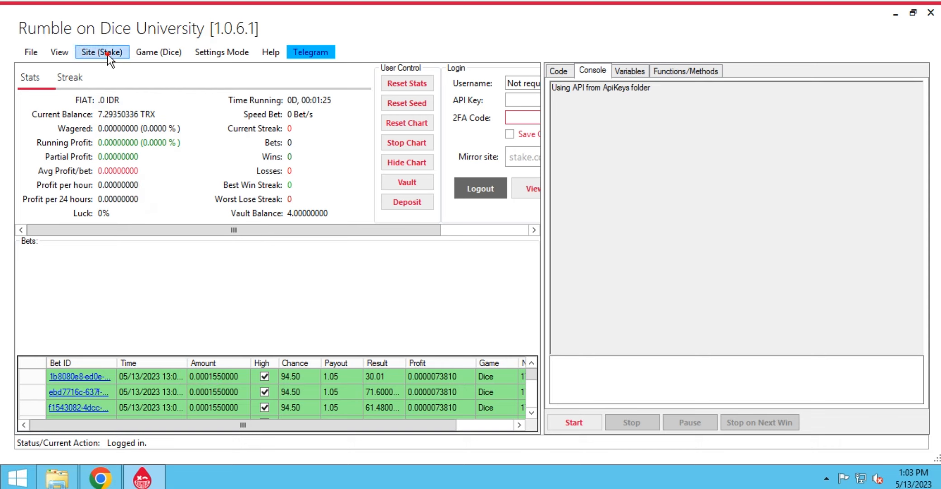
{"action": "left_click", "coordinate": [101, 51]}
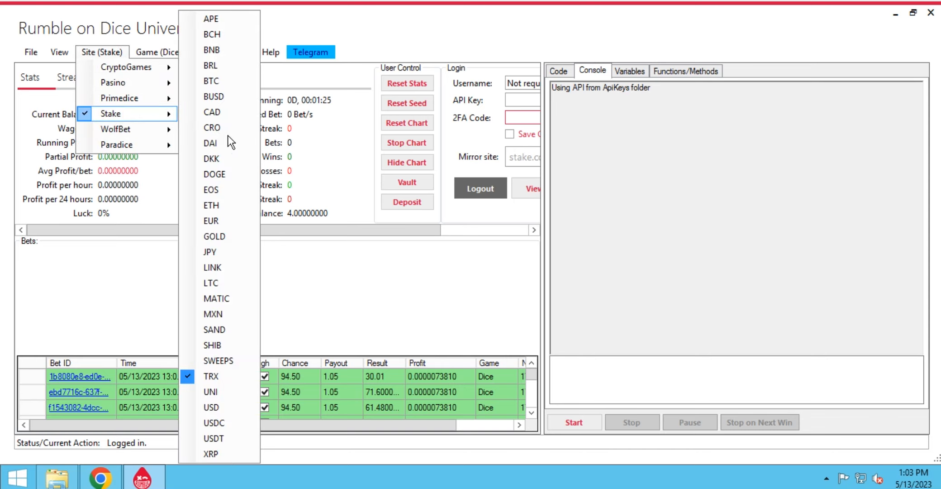
{"action": "left_click", "coordinate": [210, 377]}
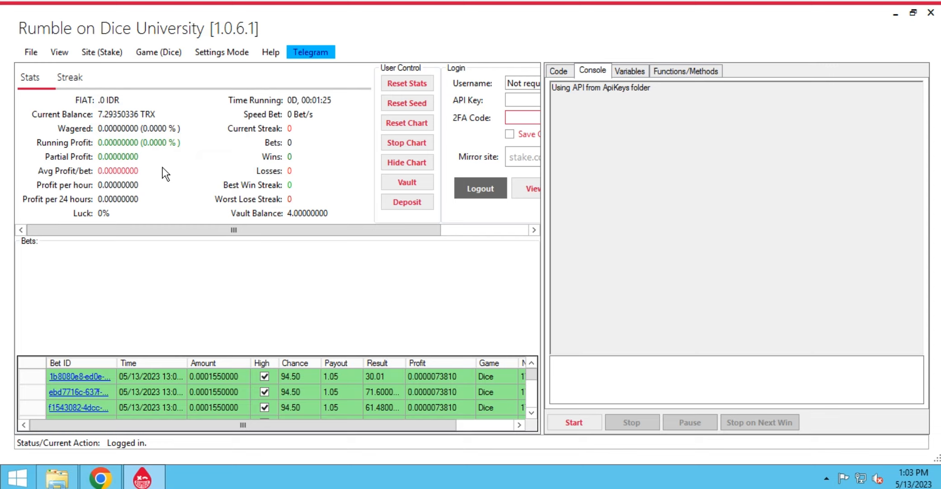
{"action": "left_click", "coordinate": [168, 168]}
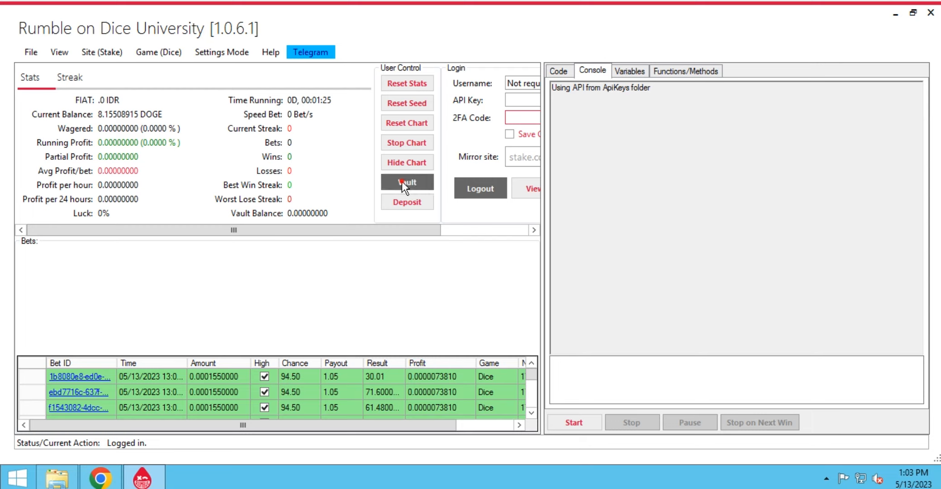
Move 1 DOGE into the vault, view the deposit address, and start automated betting
{"action": "left_click", "coordinate": [407, 182]}
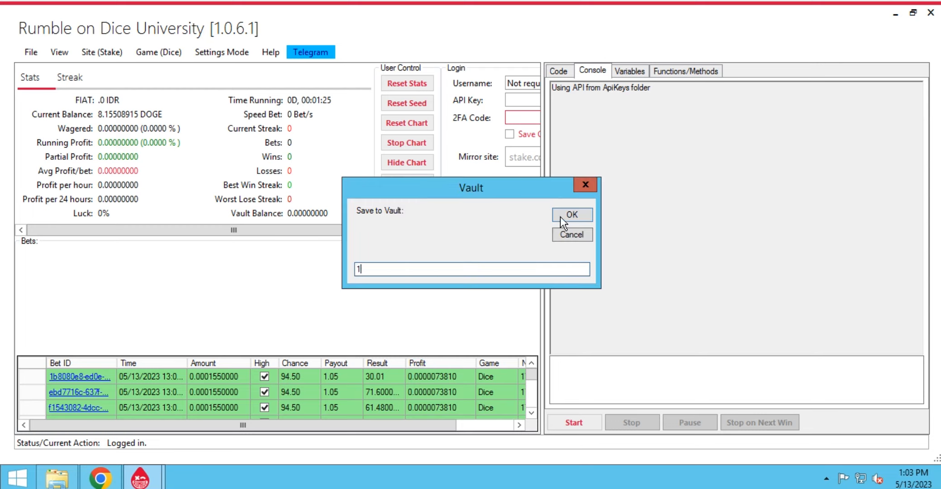
{"action": "left_click", "coordinate": [571, 215]}
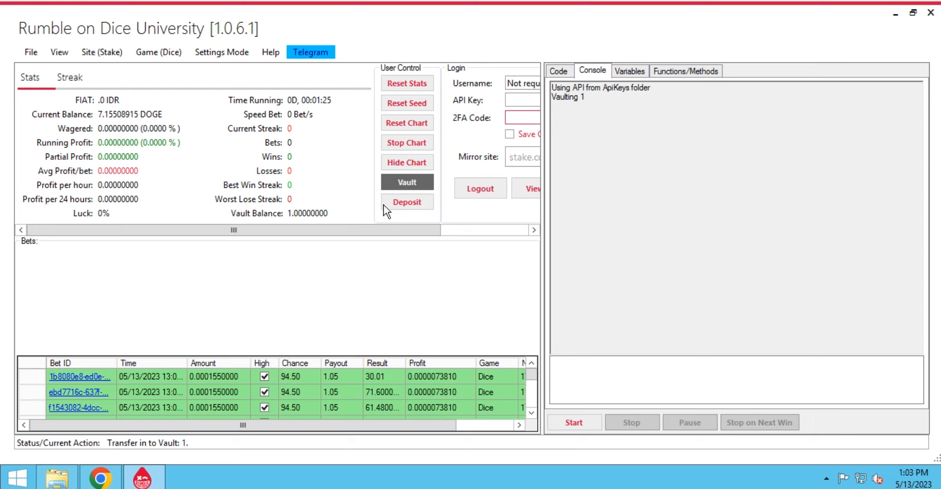
{"action": "left_click", "coordinate": [407, 201]}
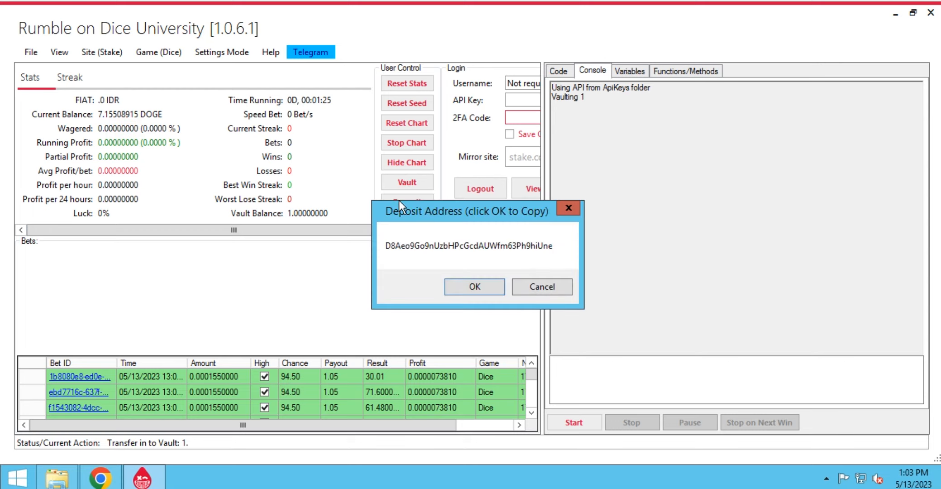
{"action": "left_click", "coordinate": [473, 286]}
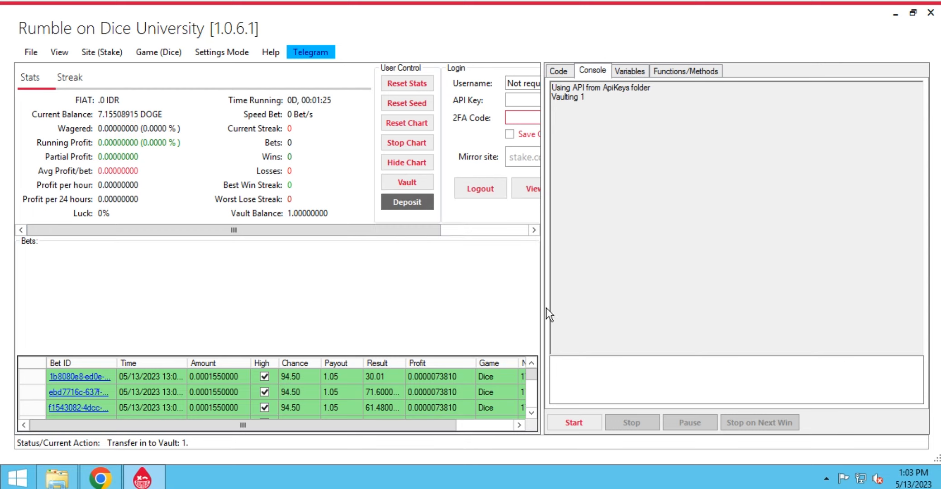
{"action": "left_click", "coordinate": [573, 422]}
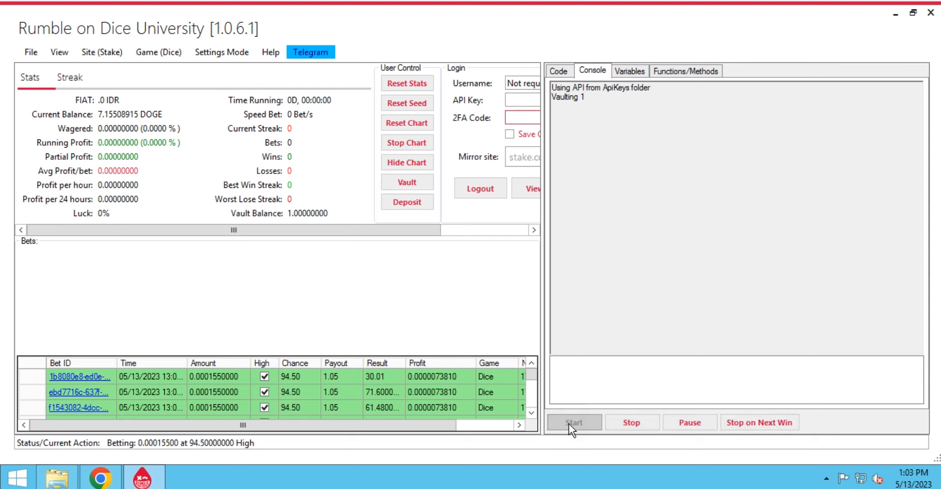
Let the bot run its bets, then set betting to stop after the next win
{"action": "left_click", "coordinate": [572, 422]}
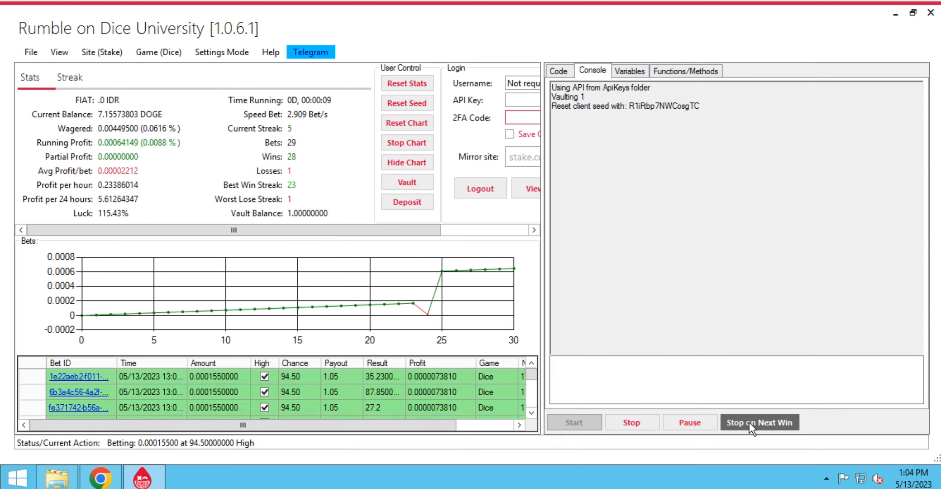
{"action": "left_click", "coordinate": [760, 422]}
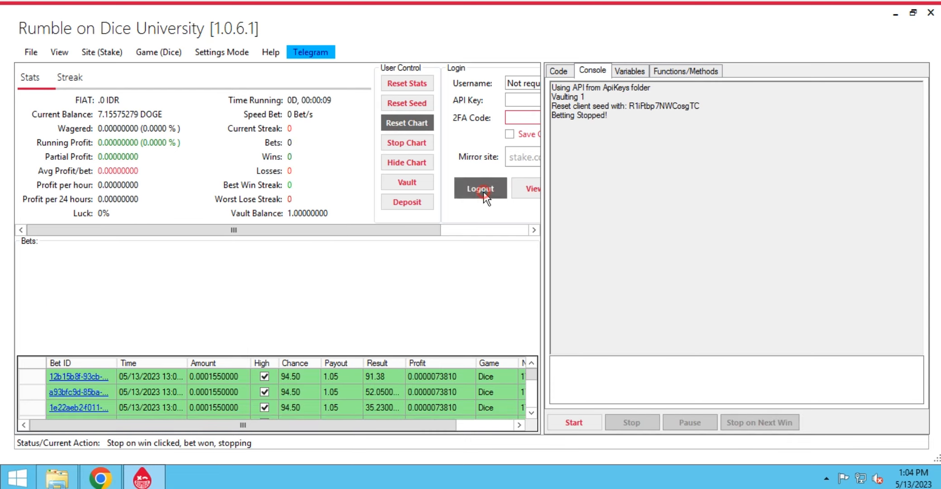
Log out of Stake so the login form shows again
{"action": "left_click", "coordinate": [479, 189]}
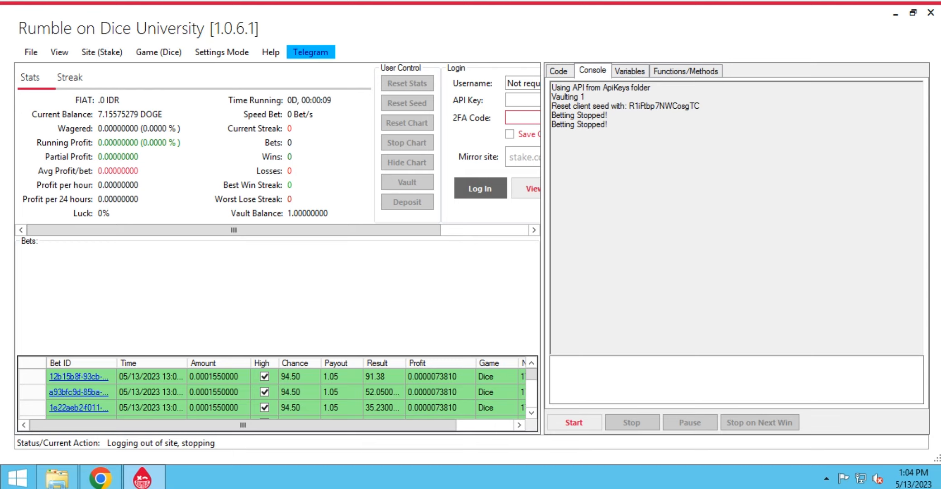
{"action": "left_click", "coordinate": [157, 53]}
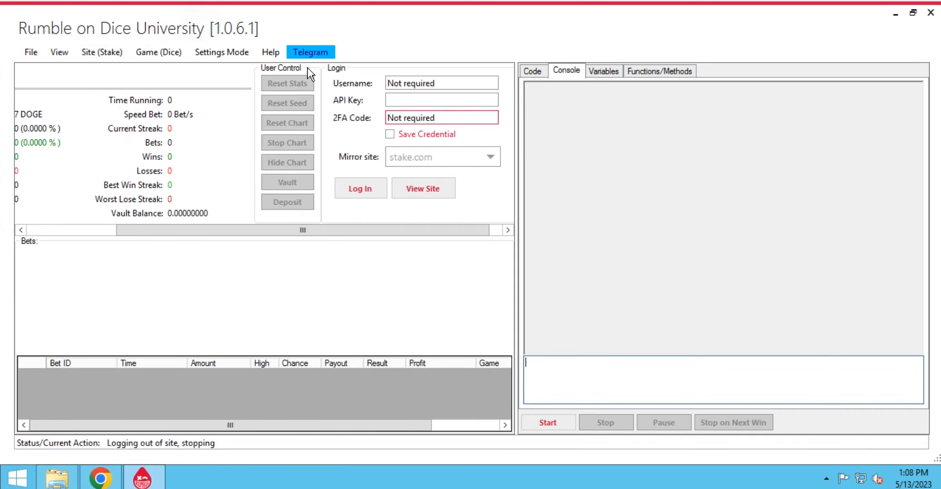
Switch the site to Primedice, use the primedice.games mirror, and log in
{"action": "left_click", "coordinate": [101, 52]}
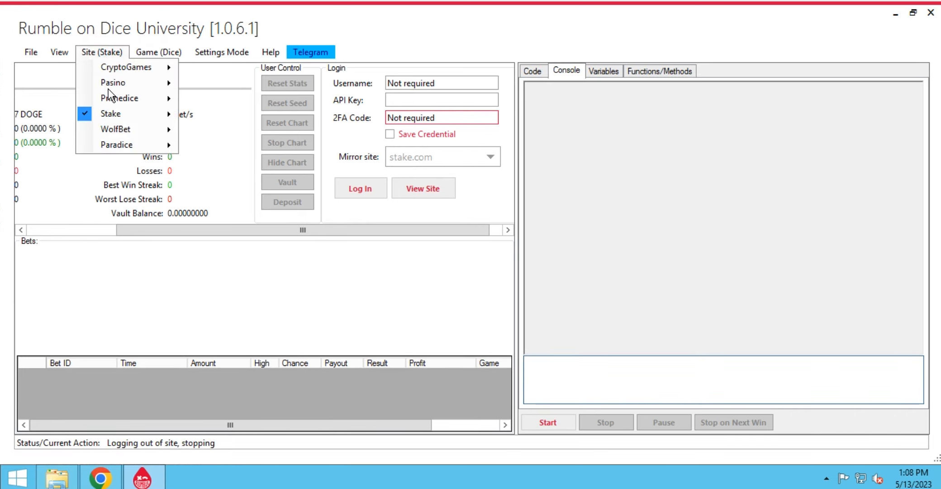
{"action": "left_click", "coordinate": [119, 97]}
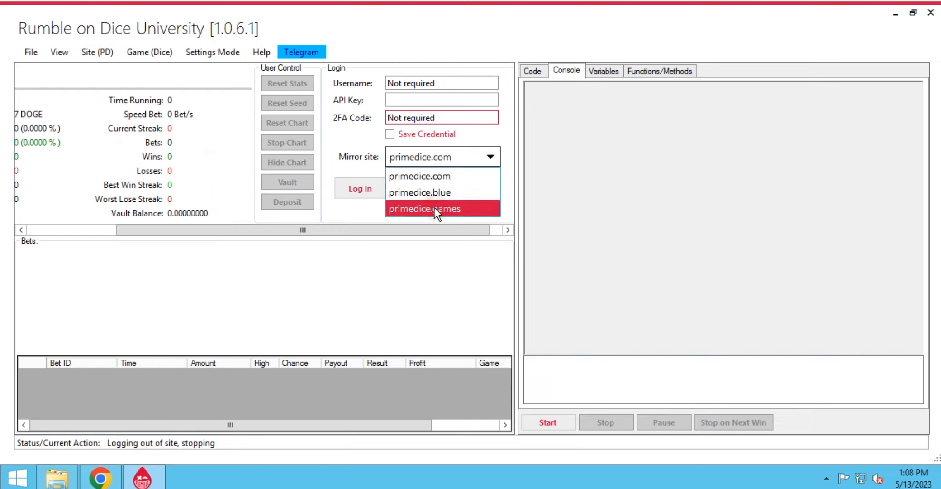
{"action": "left_click", "coordinate": [423, 208]}
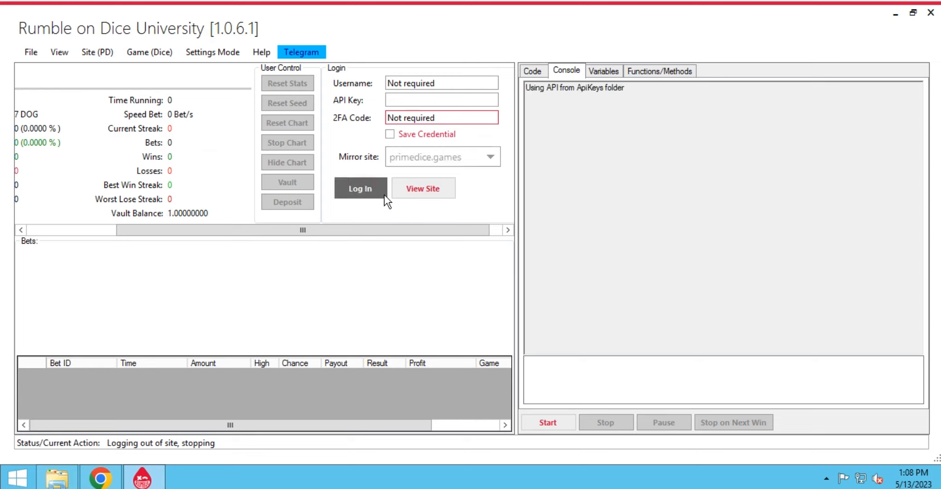
{"action": "left_click", "coordinate": [360, 189]}
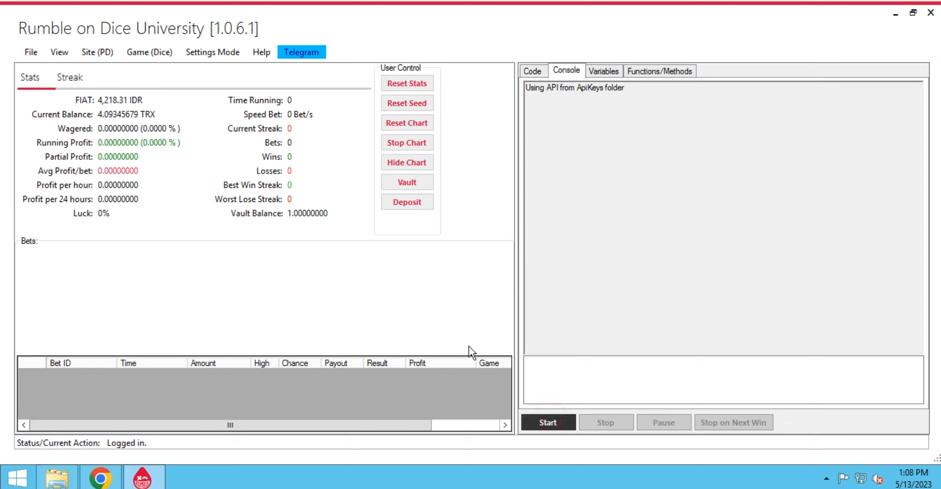
Start the automated dice betting script on Primedice in TRX
{"action": "left_click", "coordinate": [546, 422]}
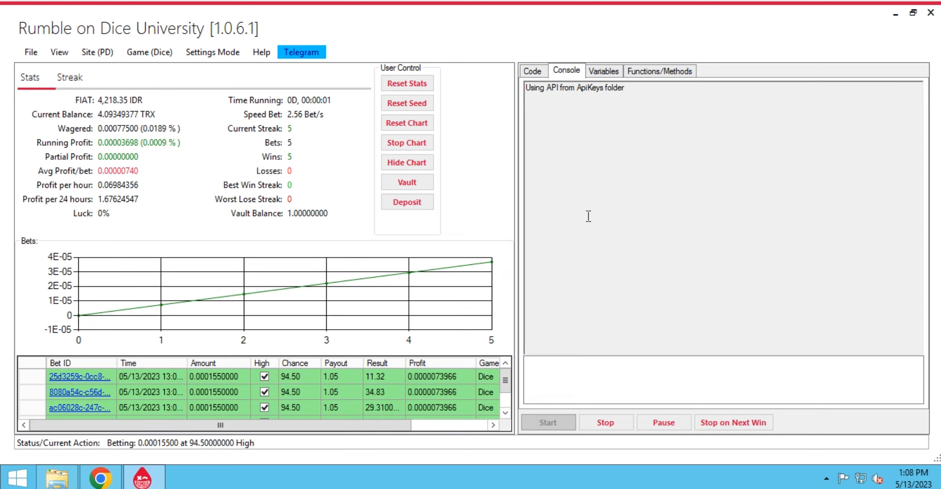